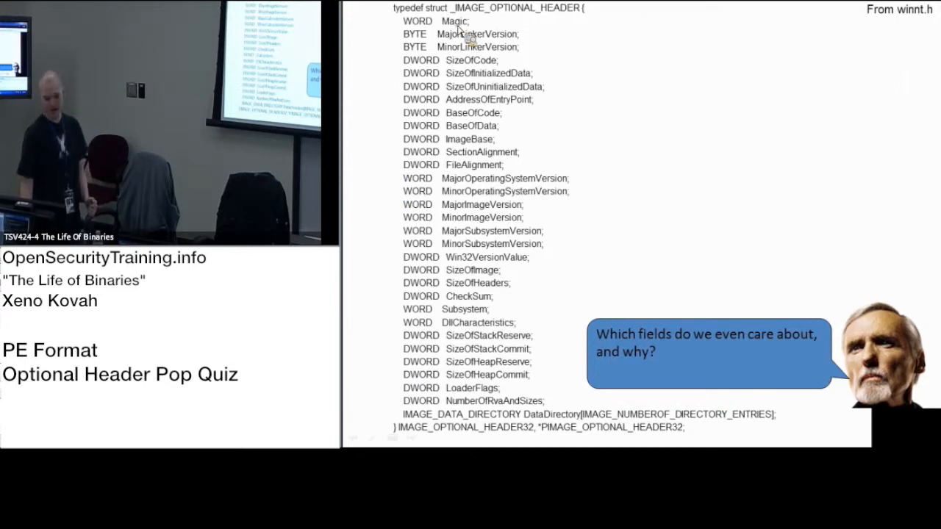
pyautogui.moveTo(494, 190)
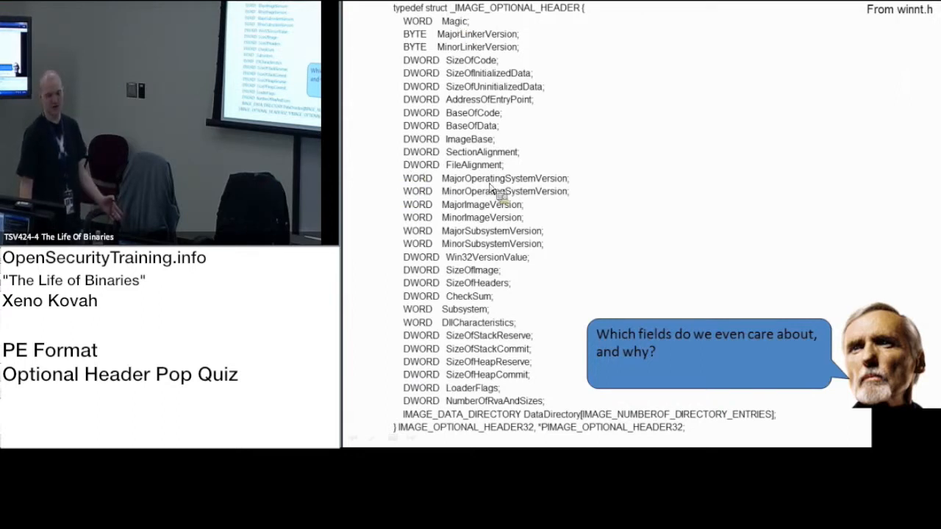